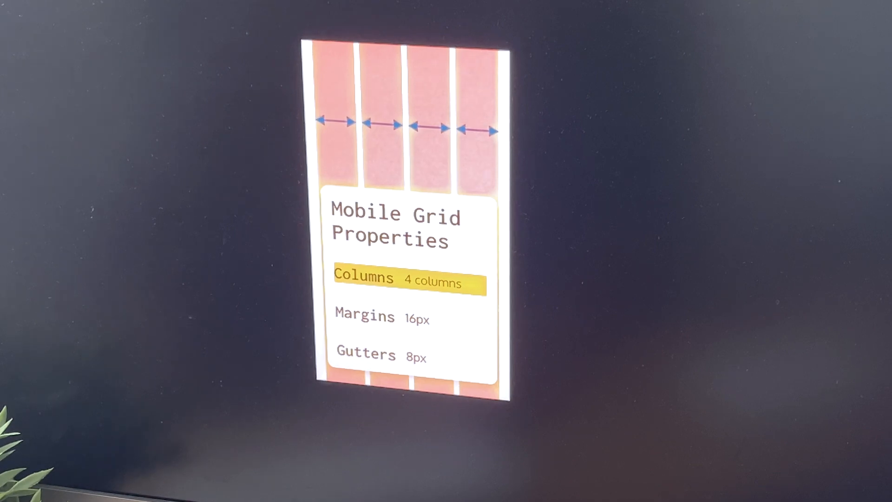
Add a Columns layout grid to Desktop - 1 with count 12 and margin 32 px.
{"action": "left_click", "coordinate": [408, 316]}
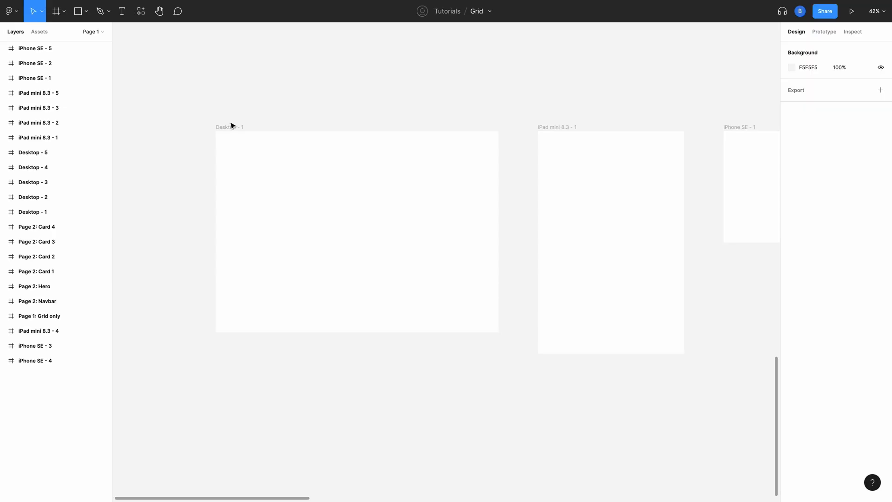
{"action": "left_click", "coordinate": [356, 230]}
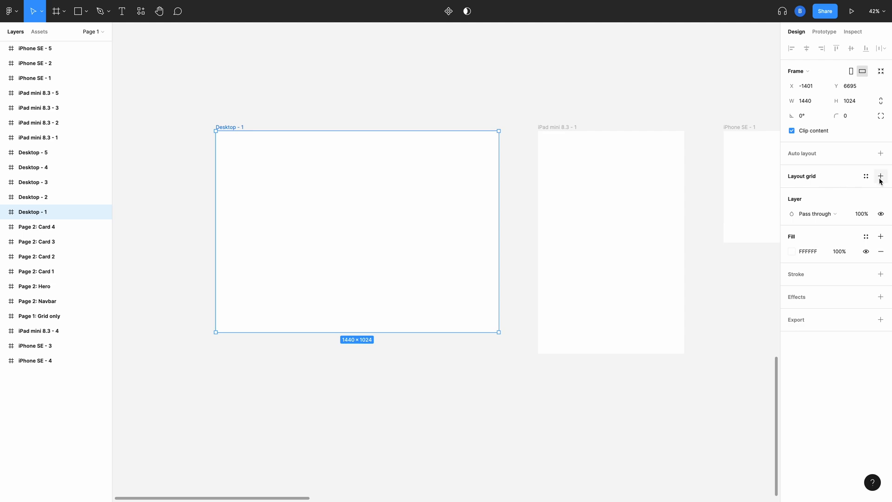
{"action": "left_click", "coordinate": [881, 176]}
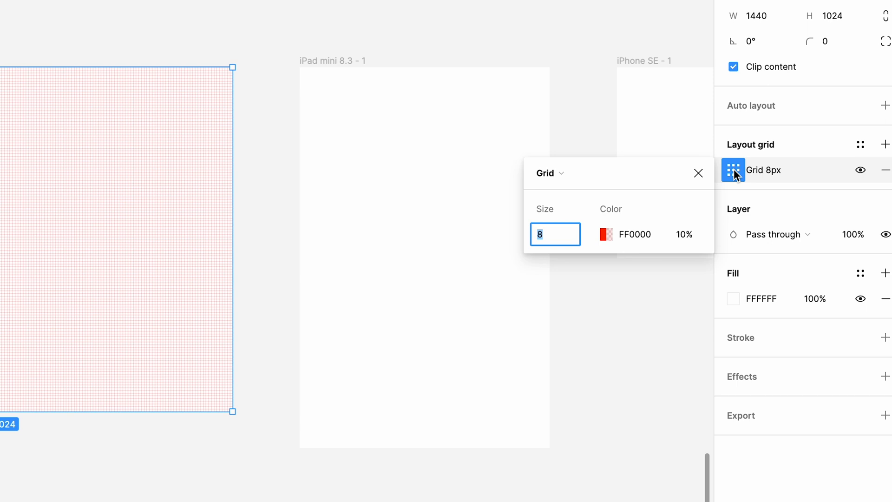
{"action": "left_click", "coordinate": [550, 172]}
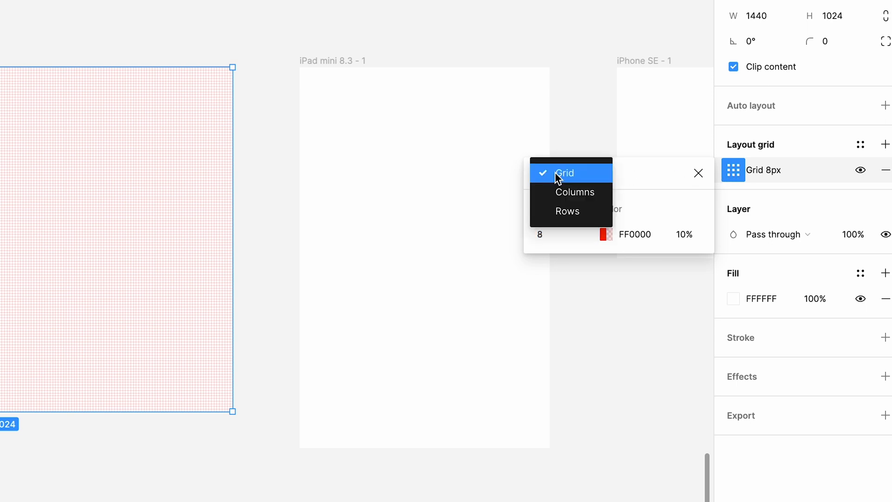
{"action": "left_click", "coordinate": [574, 191]}
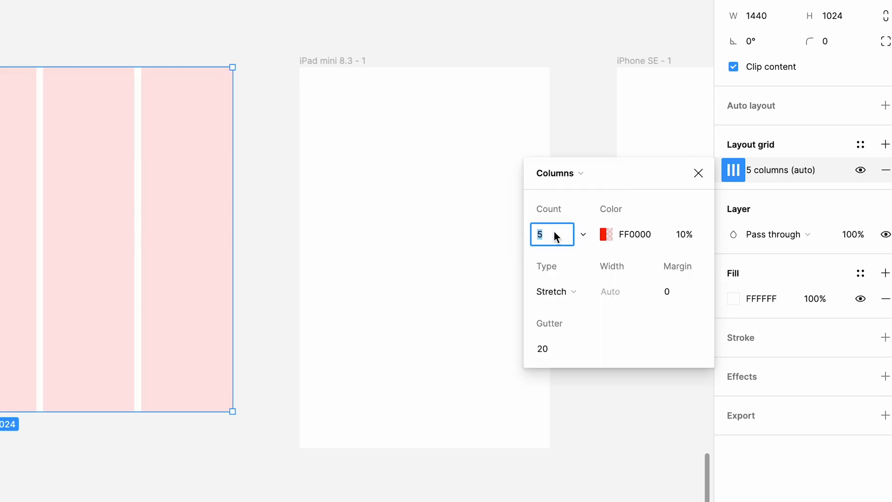
{"action": "type", "text": "12"}
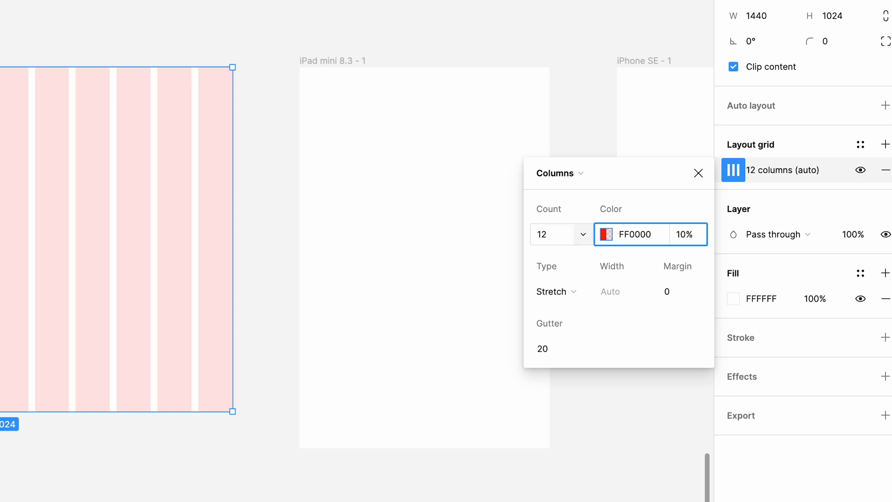
{"action": "mouse_move", "coordinate": [557, 291]}
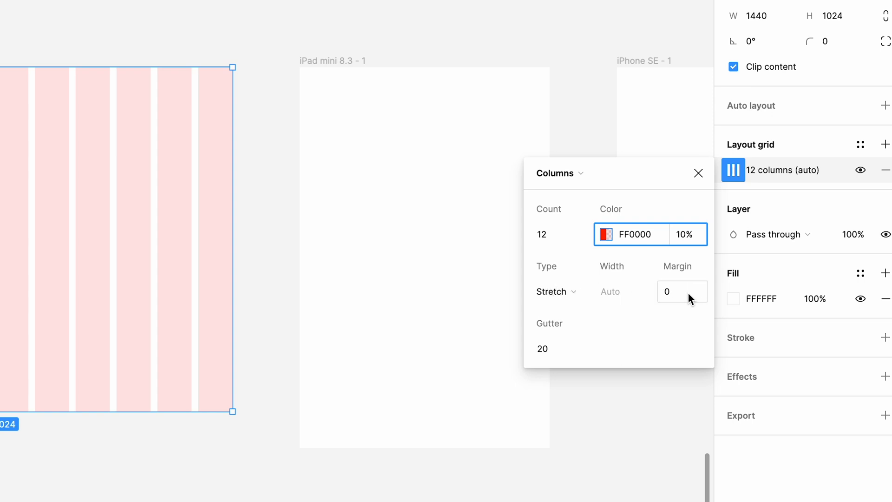
{"action": "left_click", "coordinate": [681, 291]}
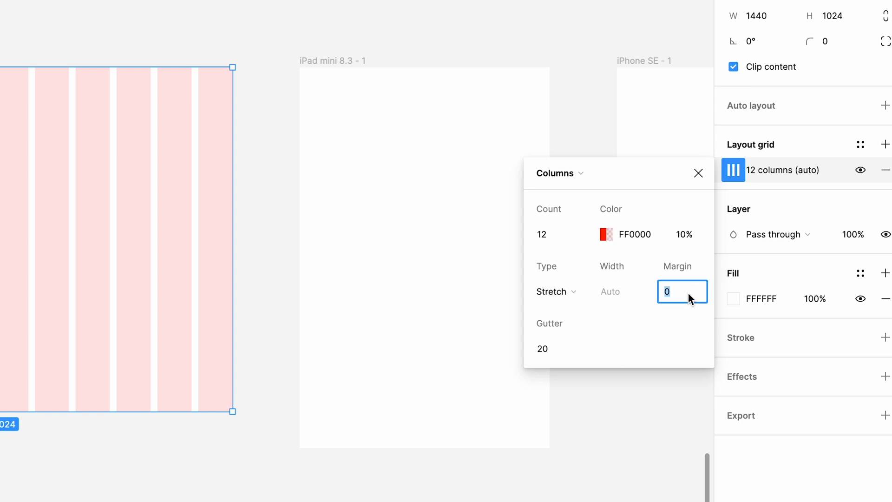
{"action": "type", "text": "32"}
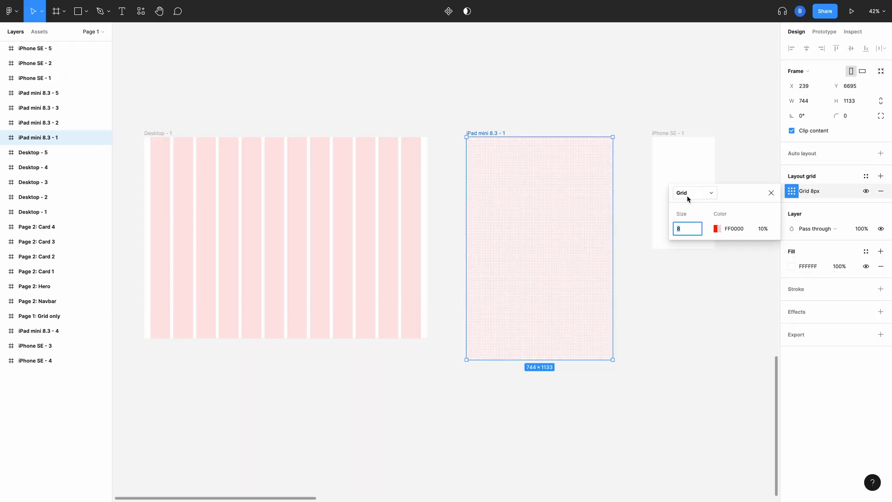
Begin changing the iPad mini frame's grid type toward columns.
{"action": "left_click", "coordinate": [693, 192]}
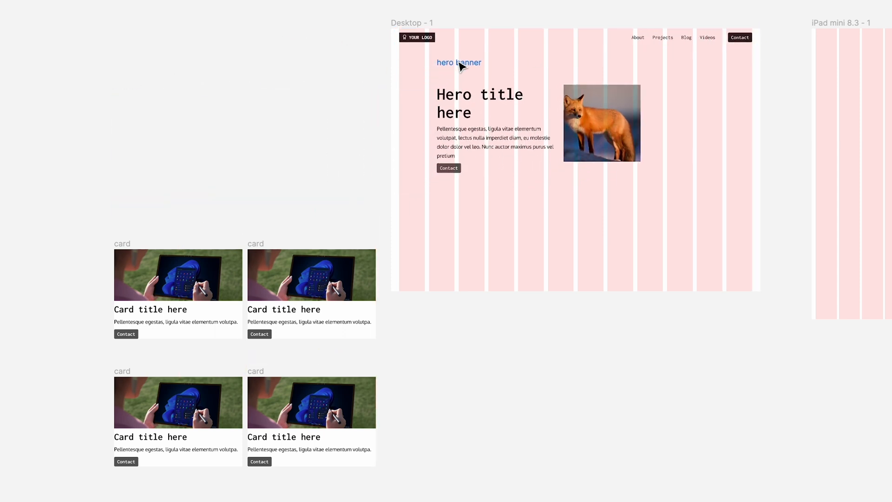
Select the hero banner on Desktop - 1 to align it to the columns.
{"action": "left_click", "coordinate": [457, 62]}
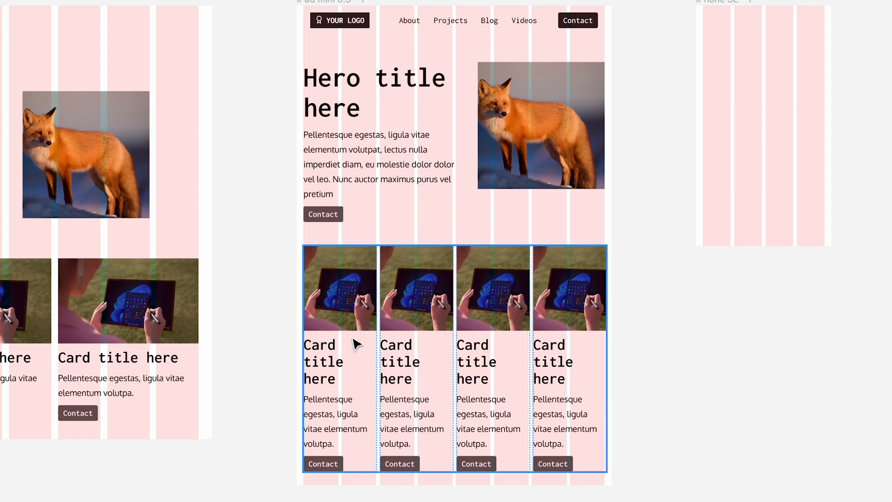
{"action": "mouse_move", "coordinate": [507, 312]}
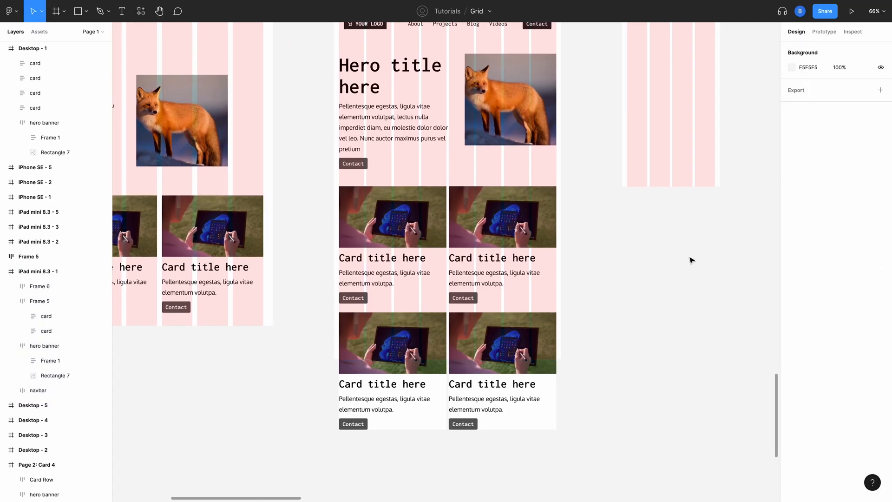
{"action": "mouse_move", "coordinate": [594, 278]}
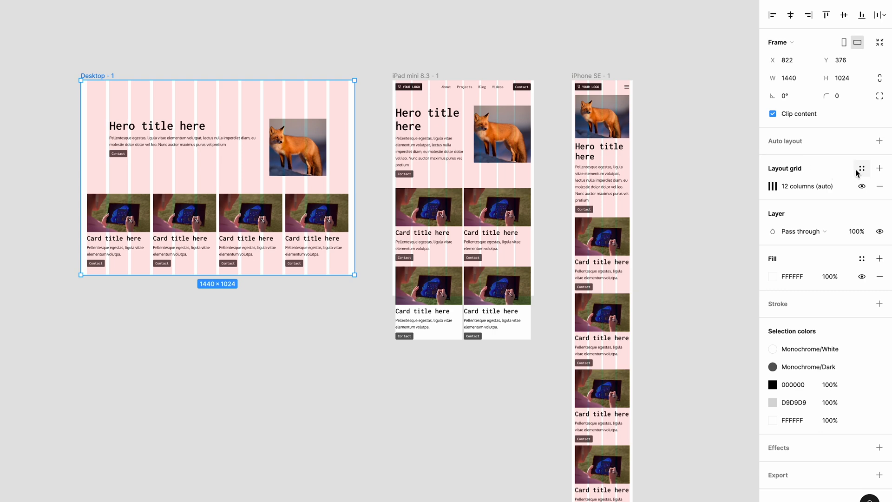
Save the Desktop - 1 column grid as a grid style named Desktop.
{"action": "left_click", "coordinate": [860, 168]}
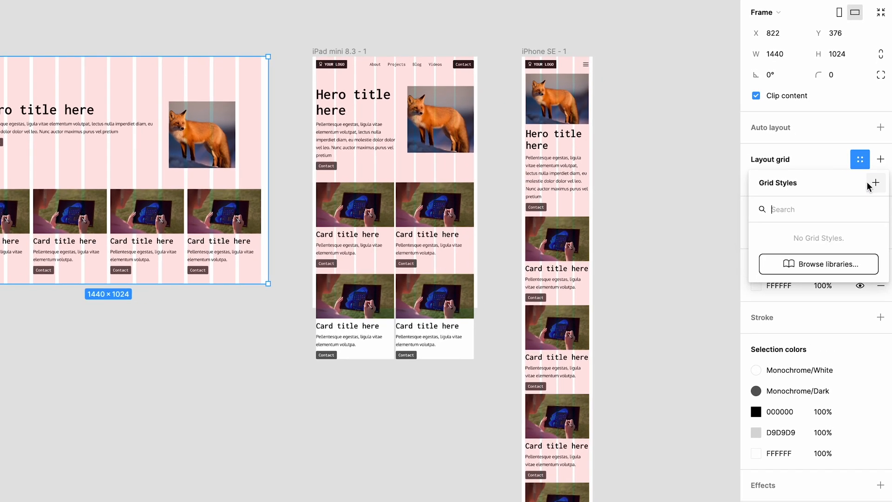
{"action": "mouse_move", "coordinate": [872, 178]}
{"action": "type", "text": "D"}
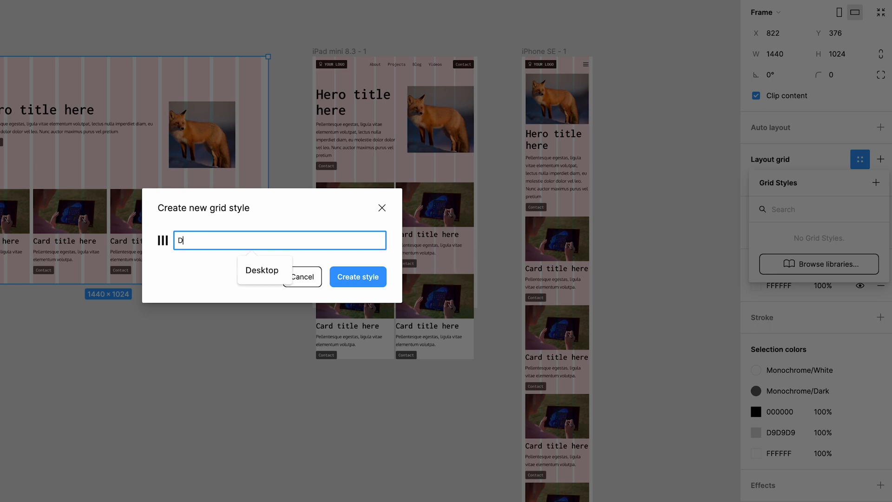
{"action": "left_click", "coordinate": [357, 277]}
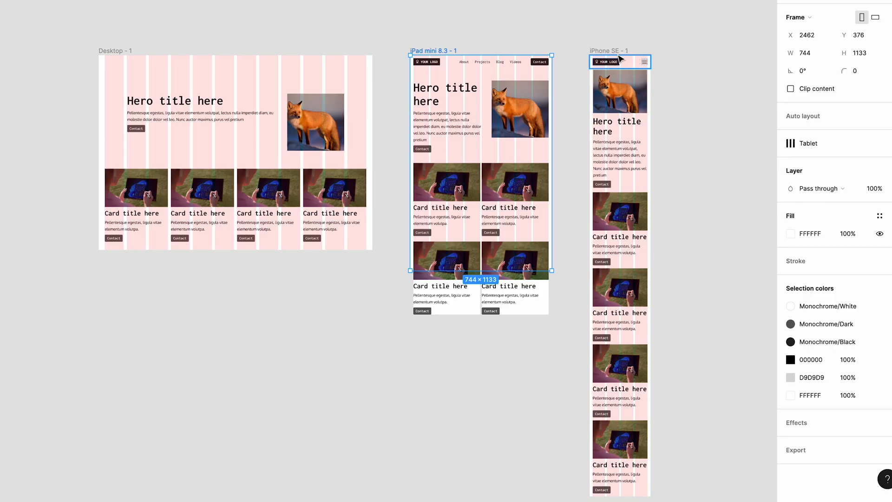
Save the iPhone SE frame's column grid as a new Mobile grid style.
{"action": "left_click", "coordinate": [881, 221]}
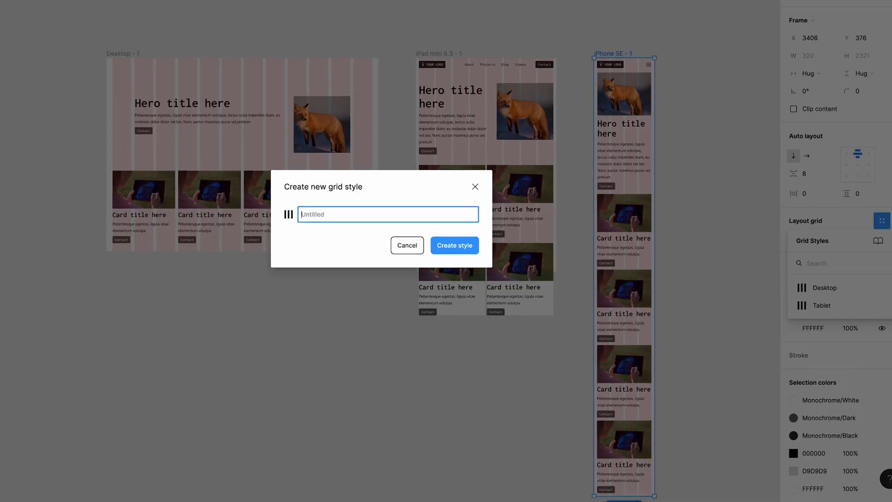
{"action": "left_click", "coordinate": [11, 11]}
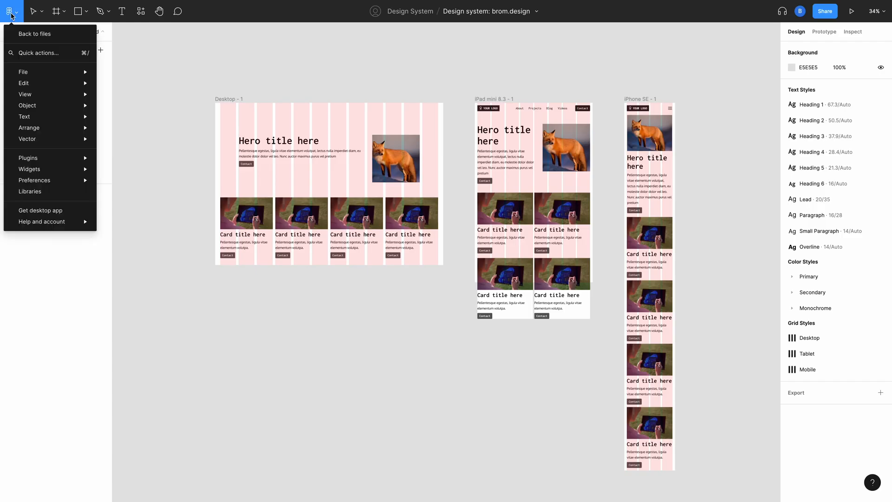
{"action": "mouse_move", "coordinate": [30, 190]}
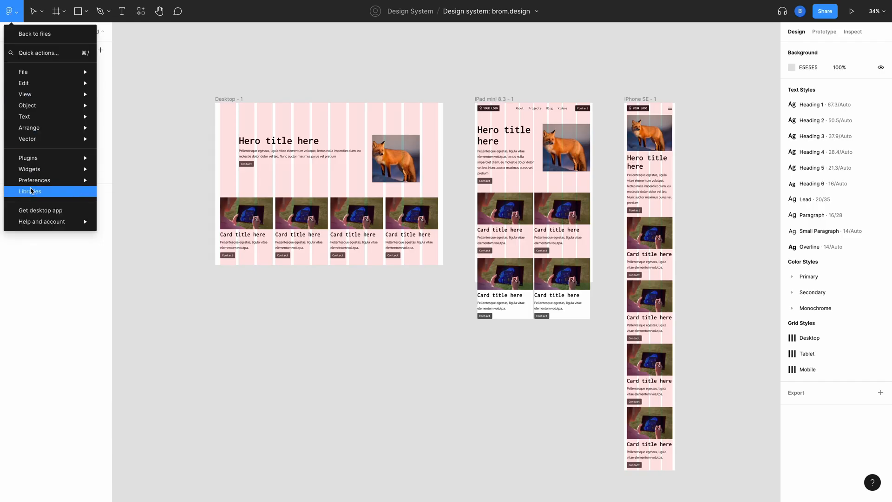
Publish the file's 8 pending style changes to the team library.
{"action": "left_click", "coordinate": [29, 190]}
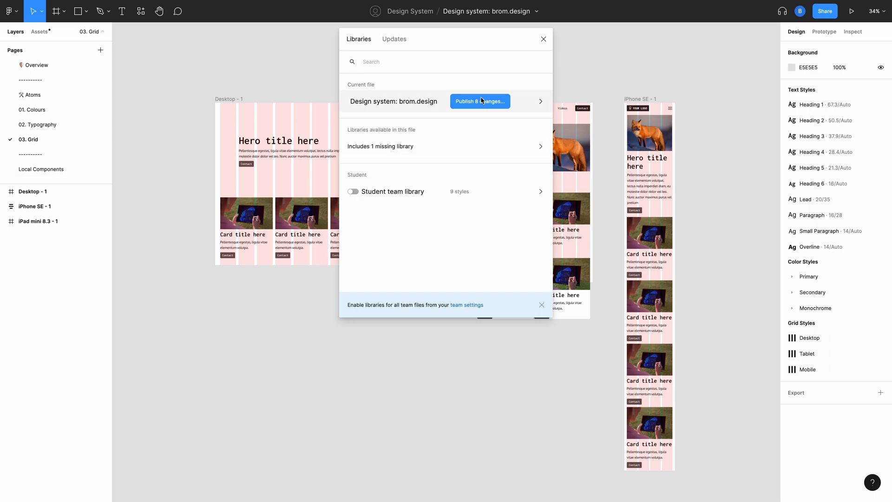
{"action": "left_click", "coordinate": [479, 101]}
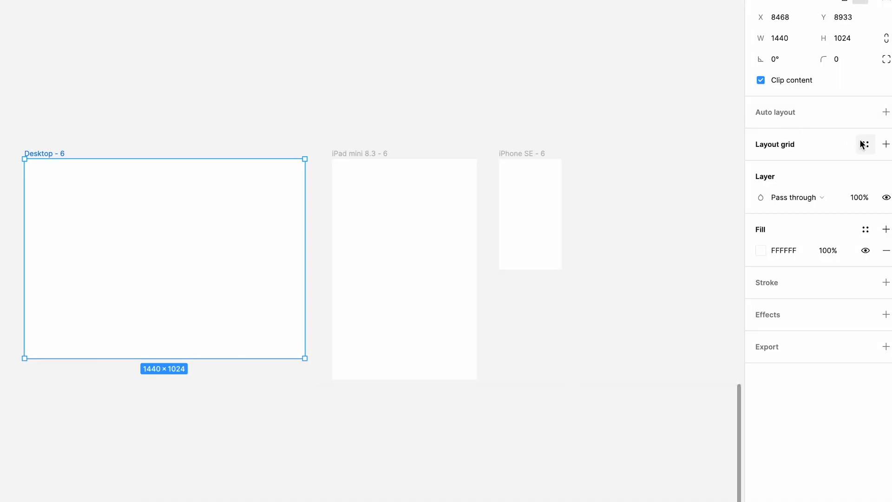
Apply the Desktop grid style to the new desktop frame and Mobile to iPhone SE.
{"action": "left_click", "coordinate": [865, 144]}
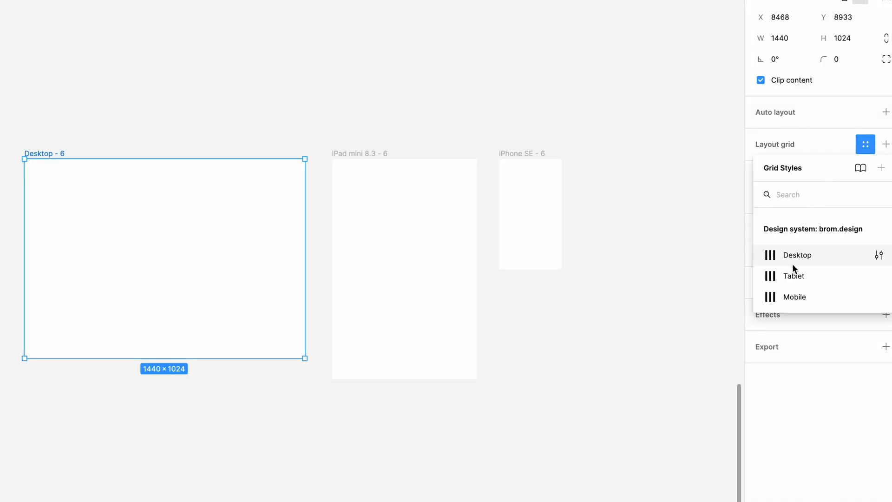
{"action": "left_click", "coordinate": [796, 255]}
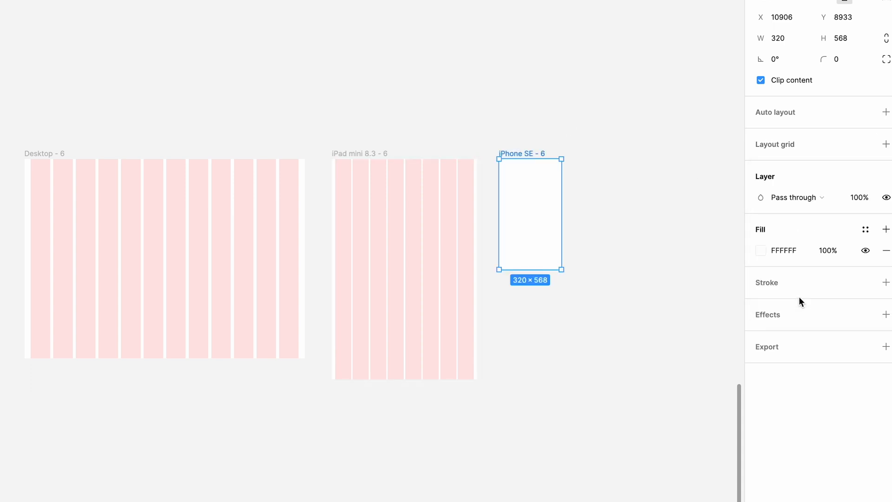
{"action": "left_click", "coordinate": [886, 144]}
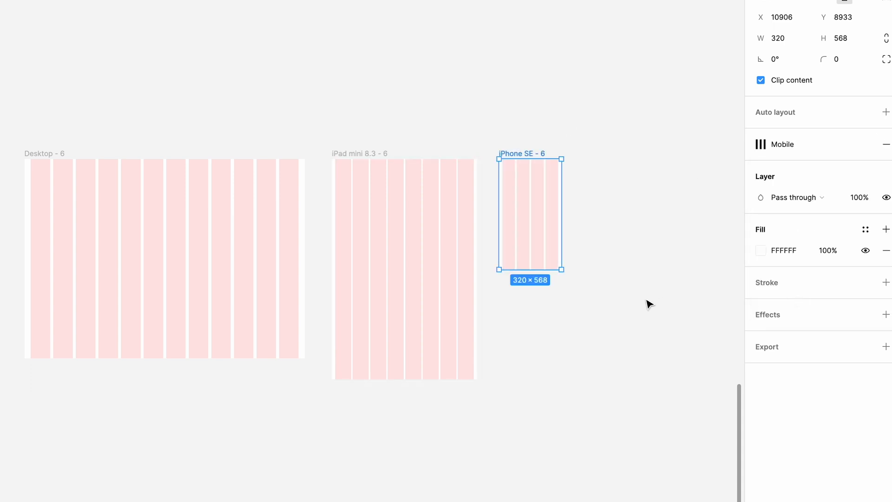